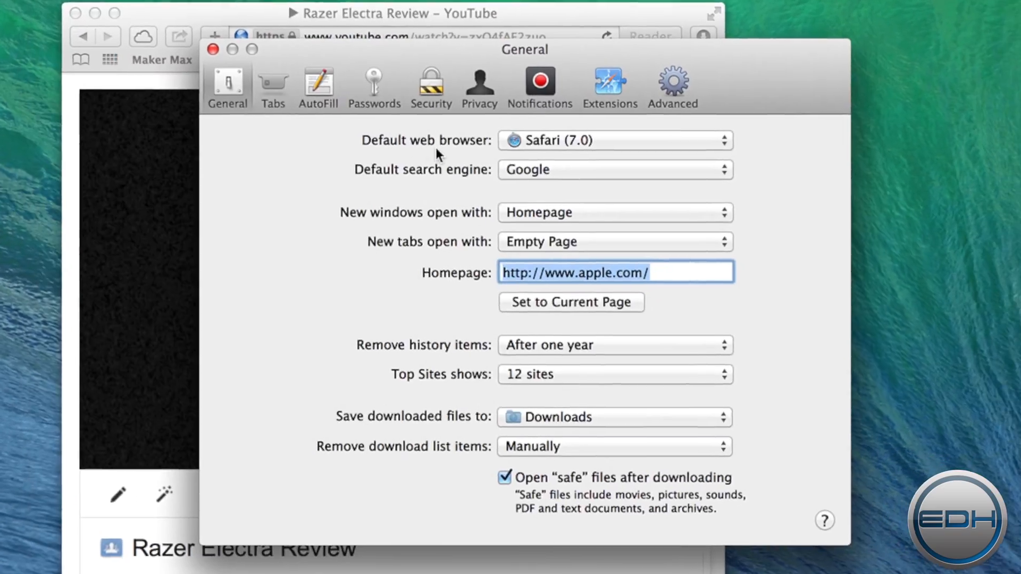
# Step: Install the YouTube5 extension from the Extensions preferences, confirming the install dialog
pyautogui.click(609, 85)
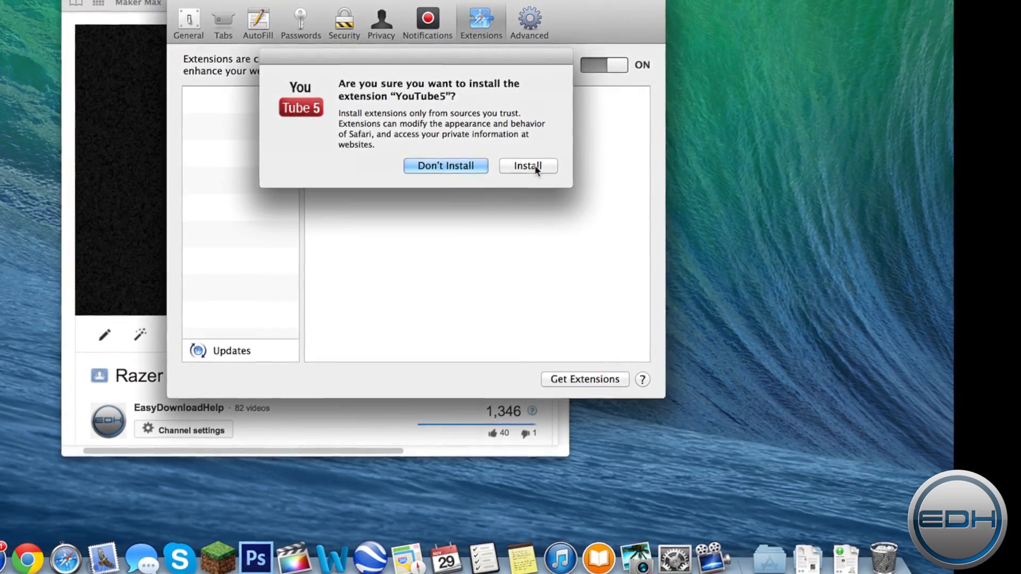
pyautogui.click(528, 165)
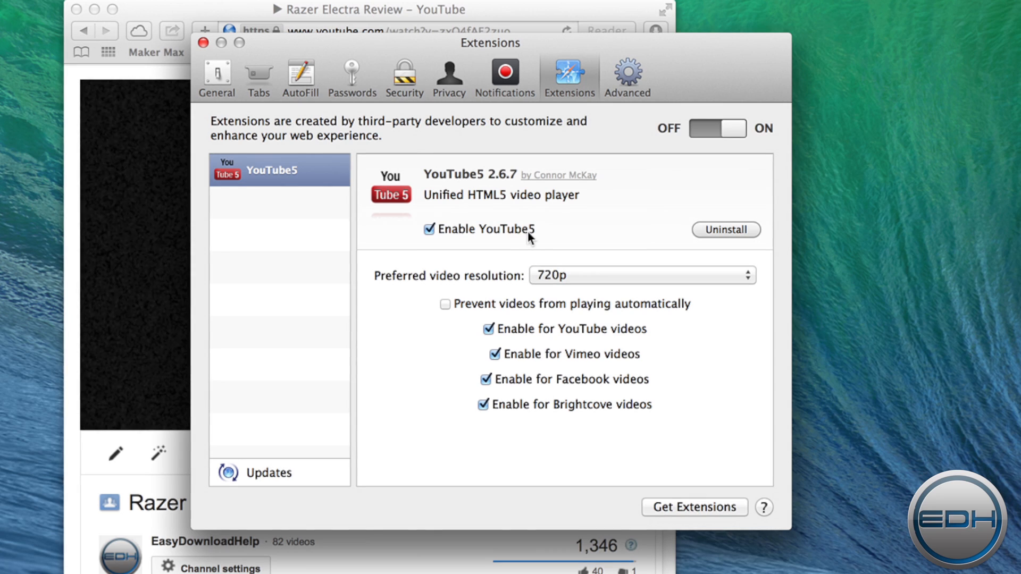
pyautogui.moveTo(589, 288)
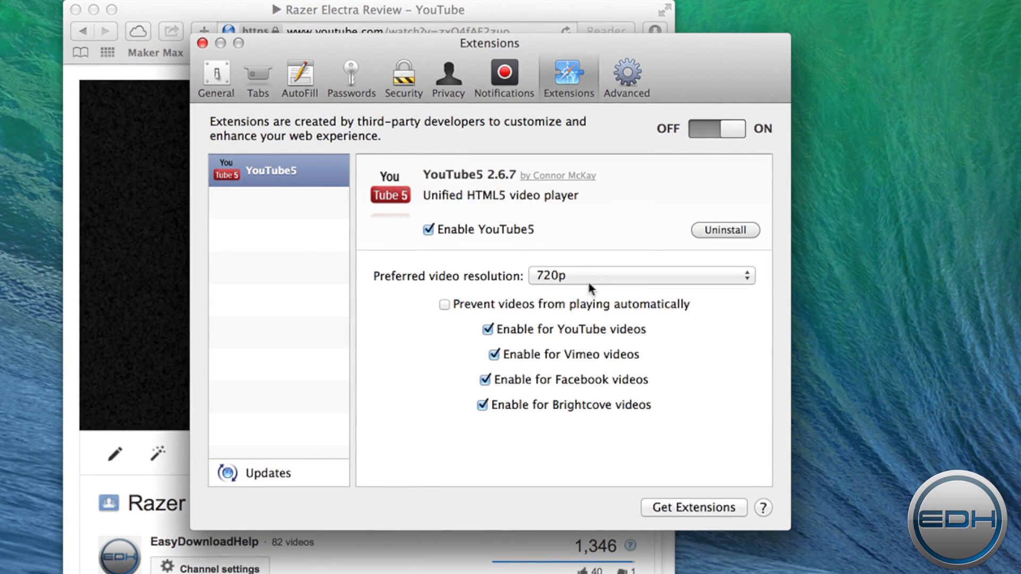
pyautogui.moveTo(537, 363)
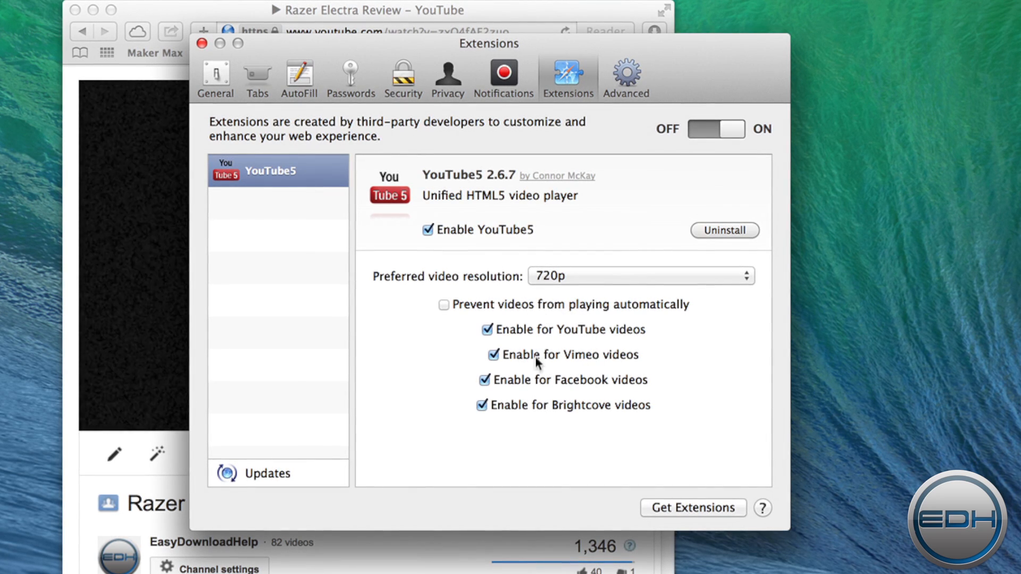
pyautogui.moveTo(577, 309)
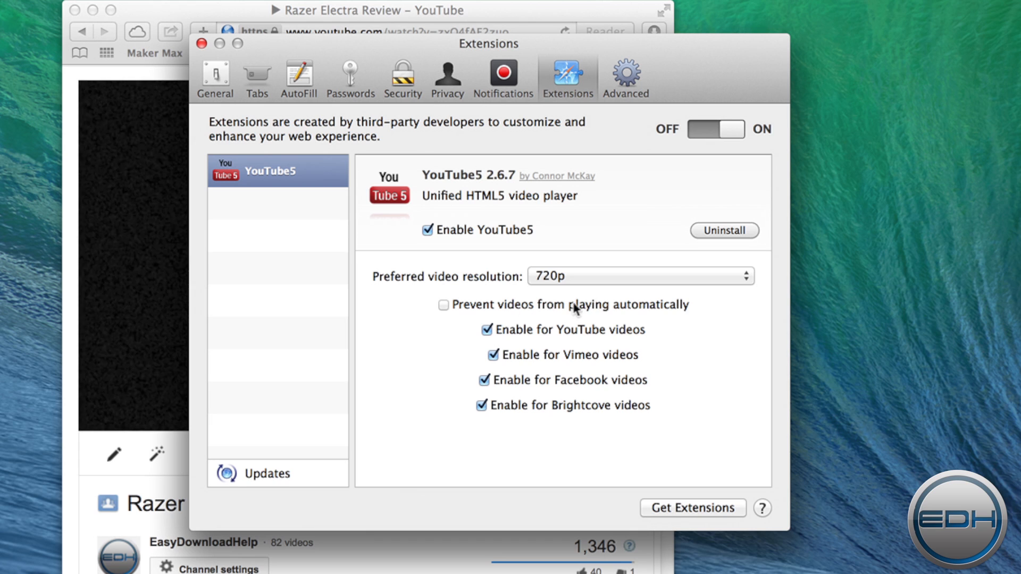
pyautogui.moveTo(579, 344)
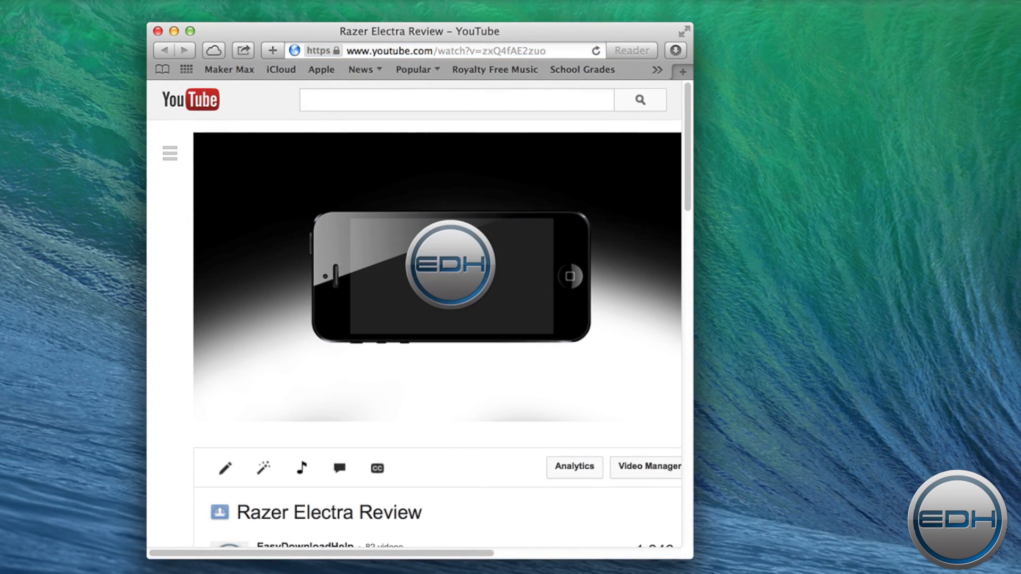
# Step: Close the YouTube video window, leaving only the desktop
pyautogui.click(157, 31)
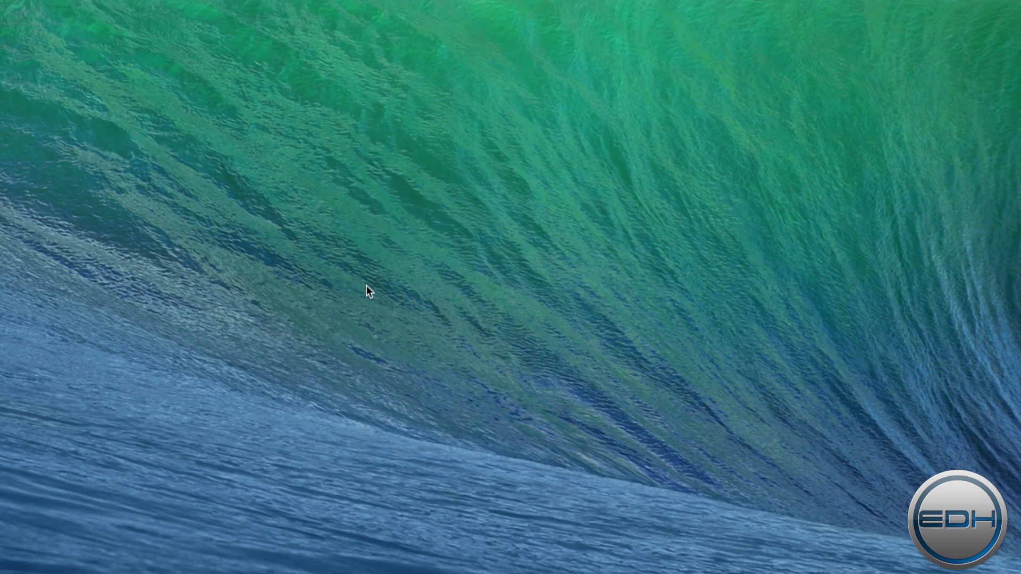